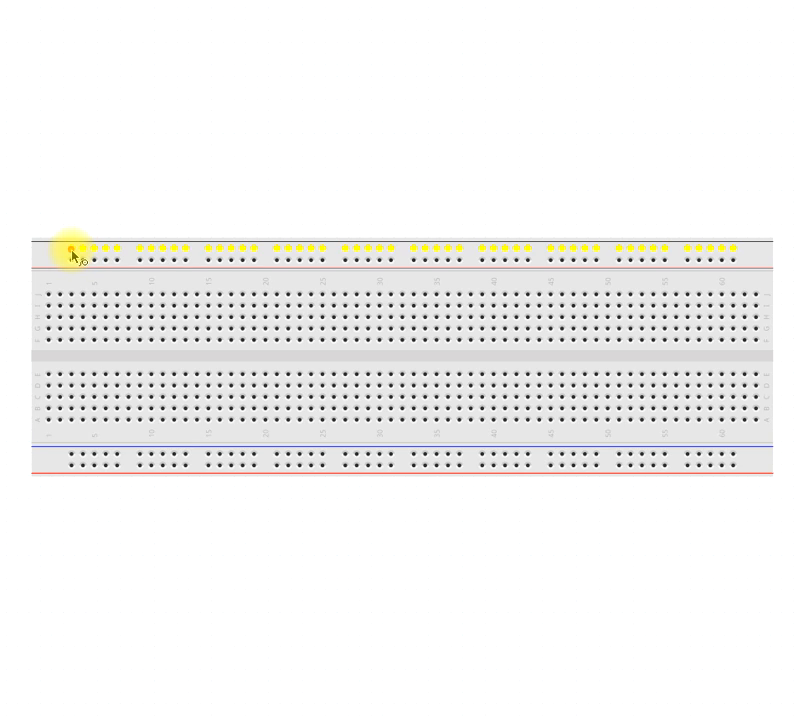
Step: Place an IC chip from the Core parts bin onto the breadboard near its middle
left_click(72, 248)
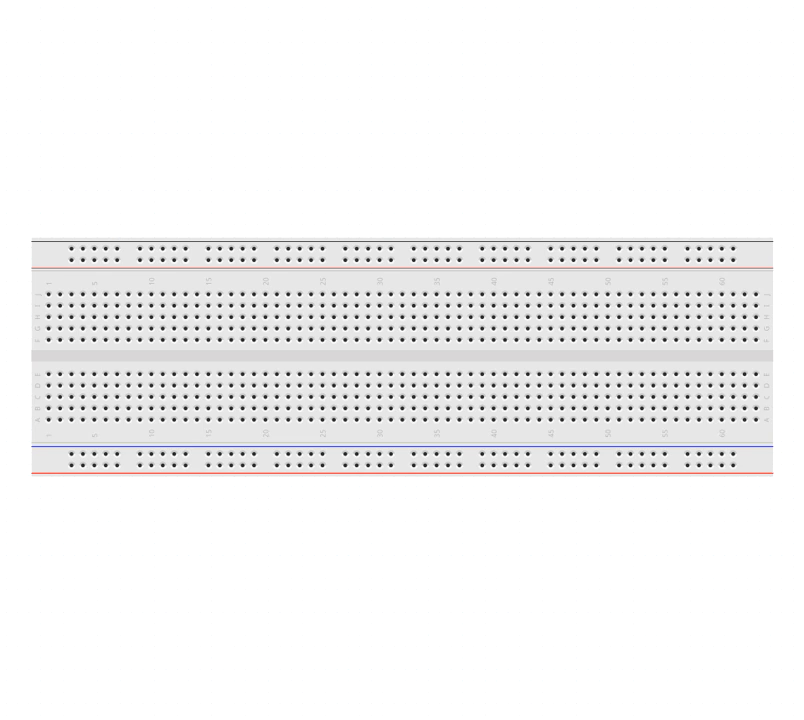
mouse_move(60, 350)
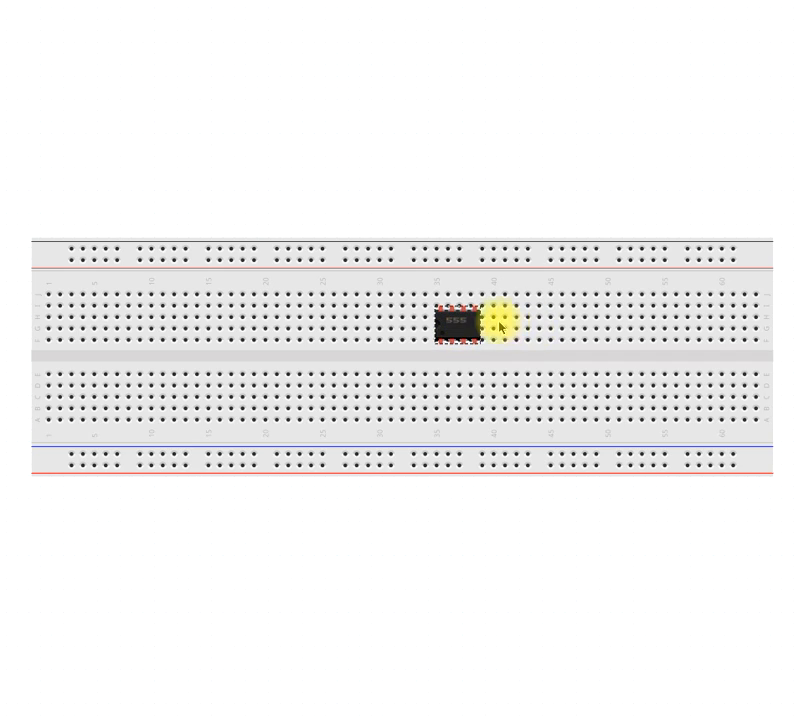
left_click(454, 324)
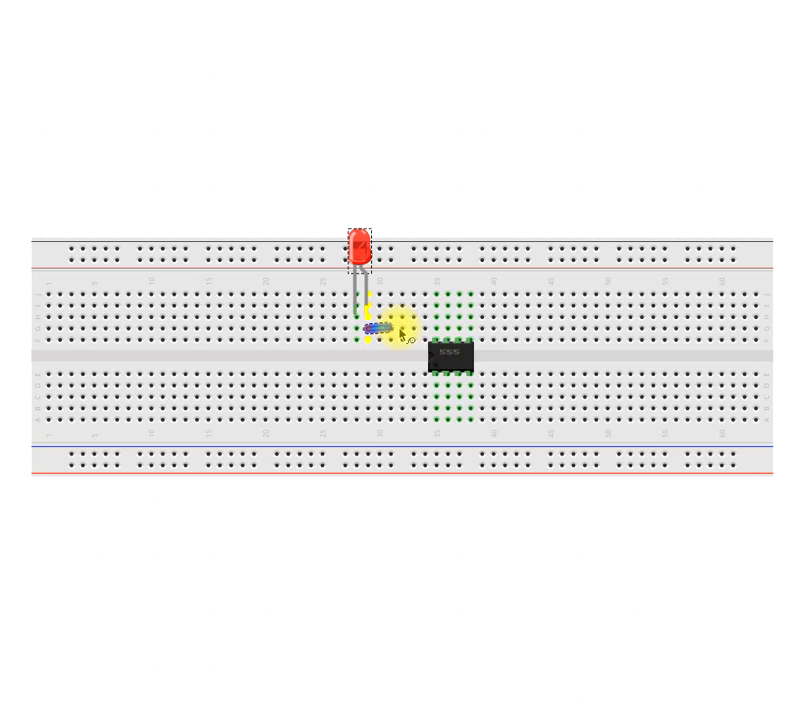
Step: Run a blue jumper wire from the LED's column across to the IC chip's column
left_click_drag(376, 330, 462, 320)
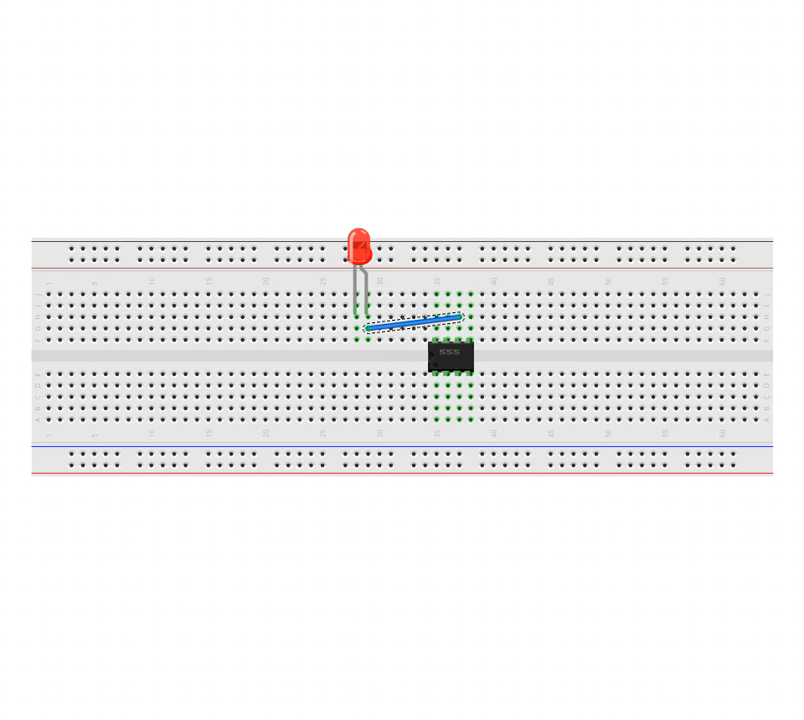